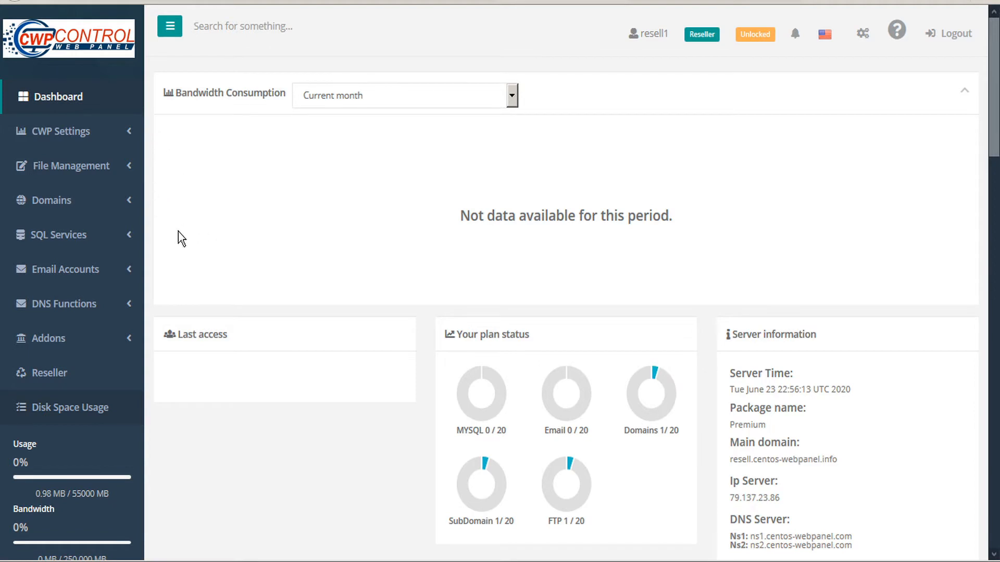
pyautogui.scroll(-3)
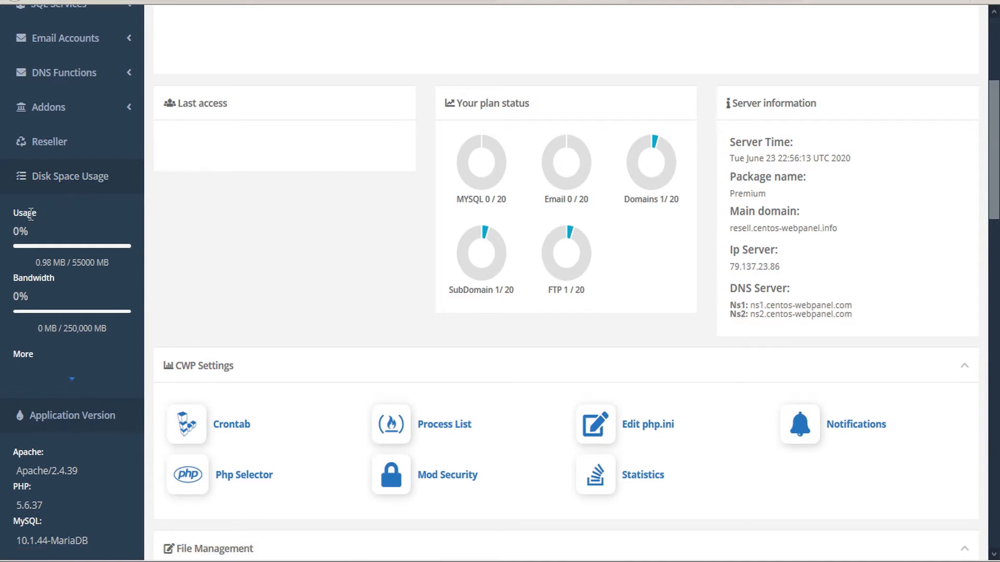
pyautogui.moveTo(28, 231)
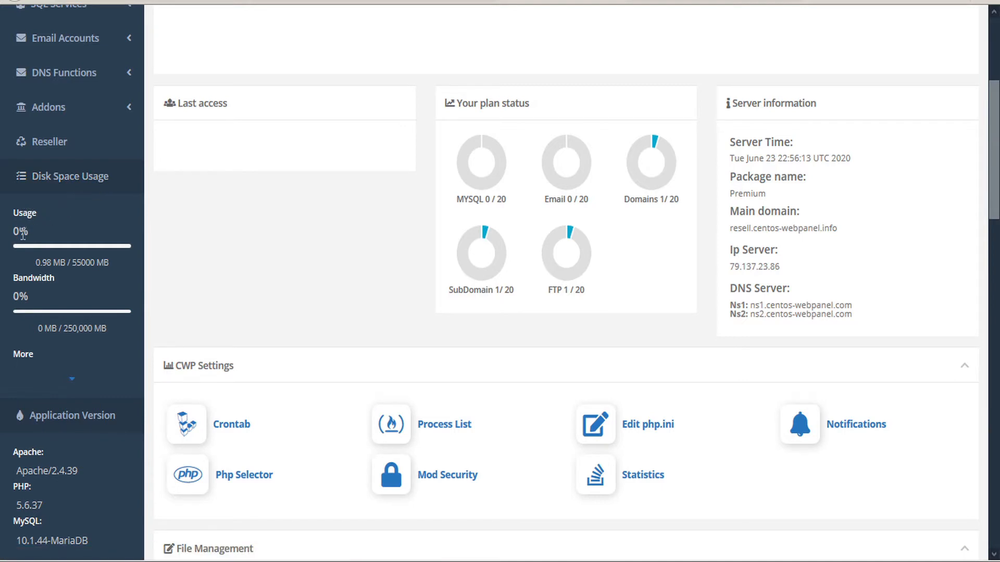
pyautogui.moveTo(132, 247)
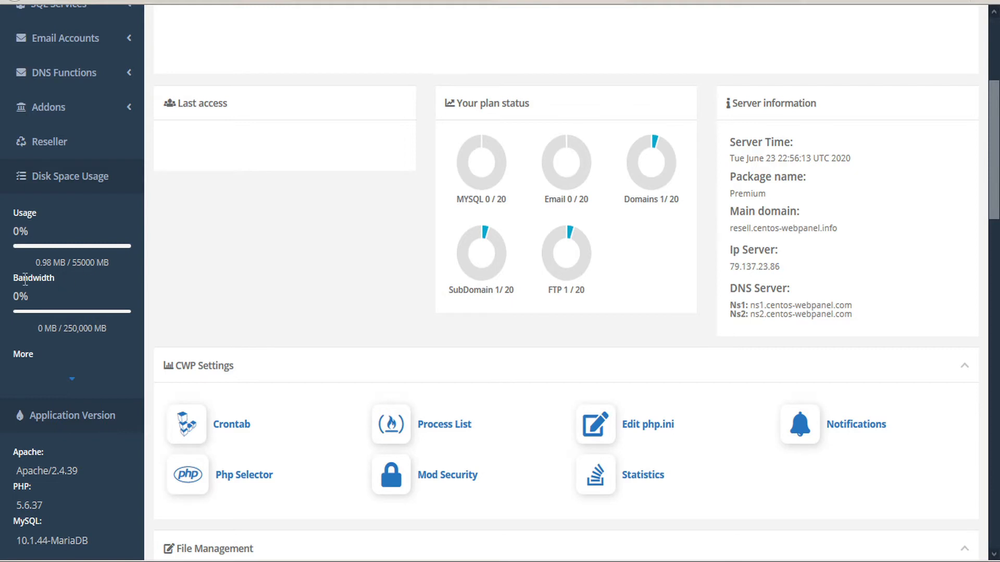
pyautogui.moveTo(52, 294)
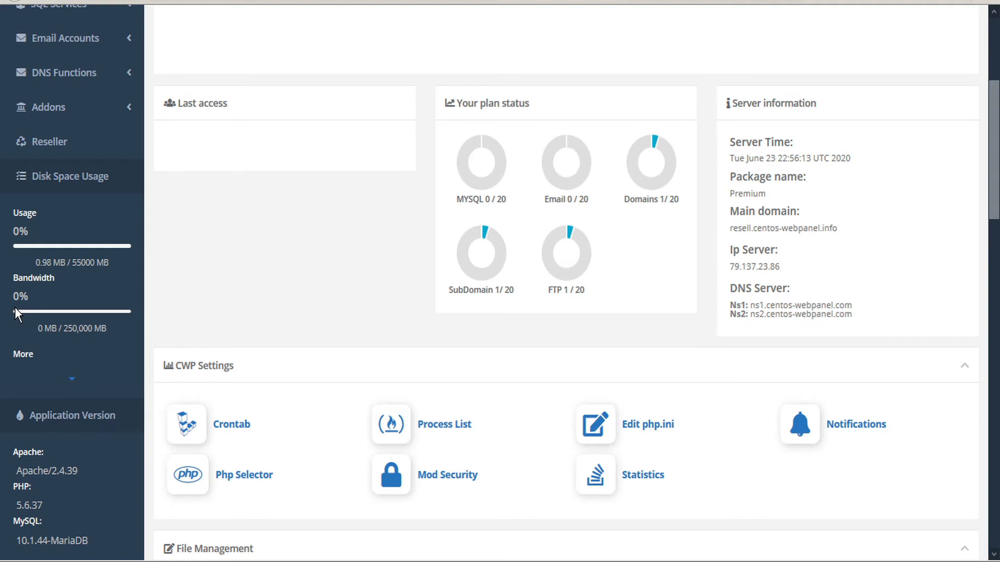
pyautogui.moveTo(54, 328)
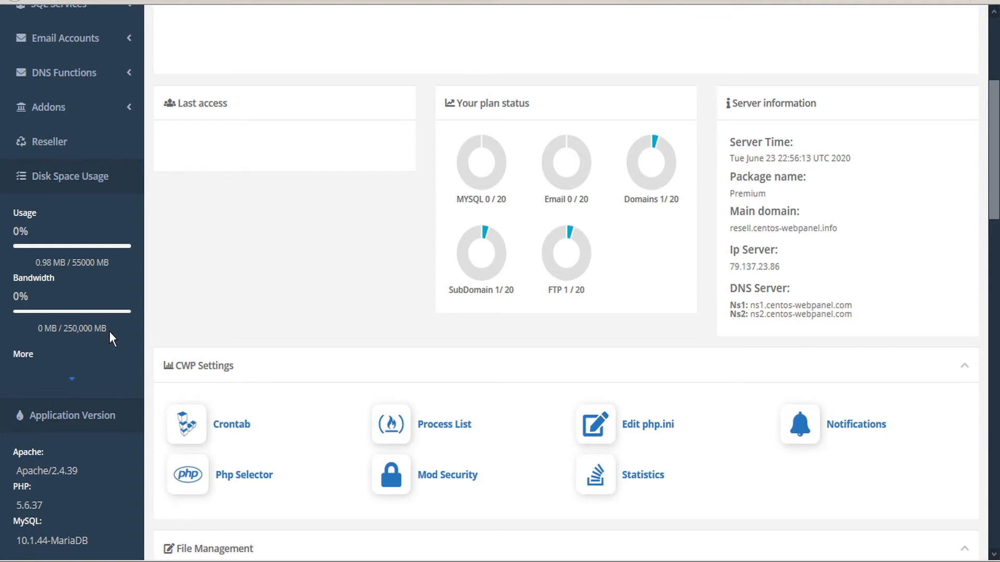
pyautogui.moveTo(25, 354)
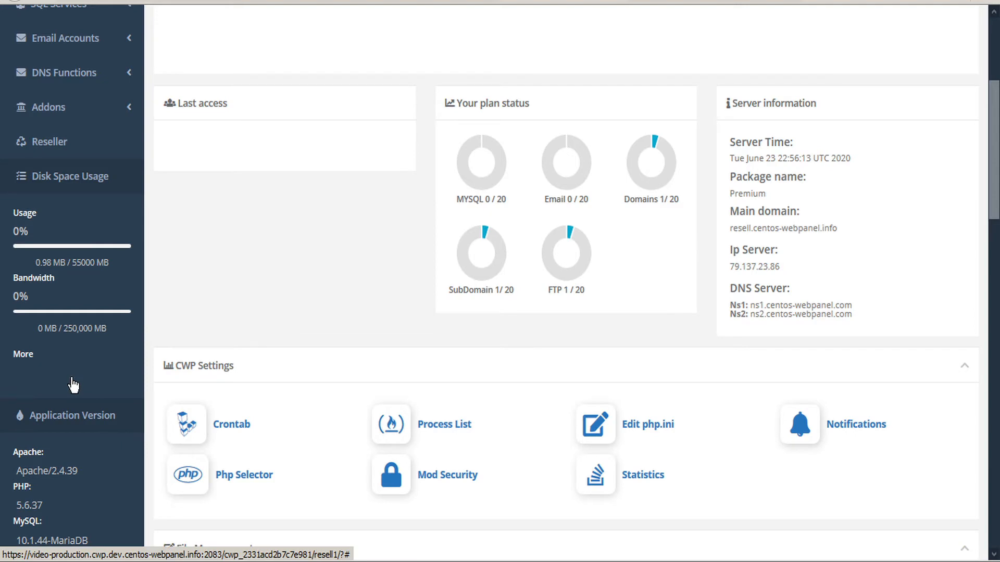
pyautogui.scroll(-3)
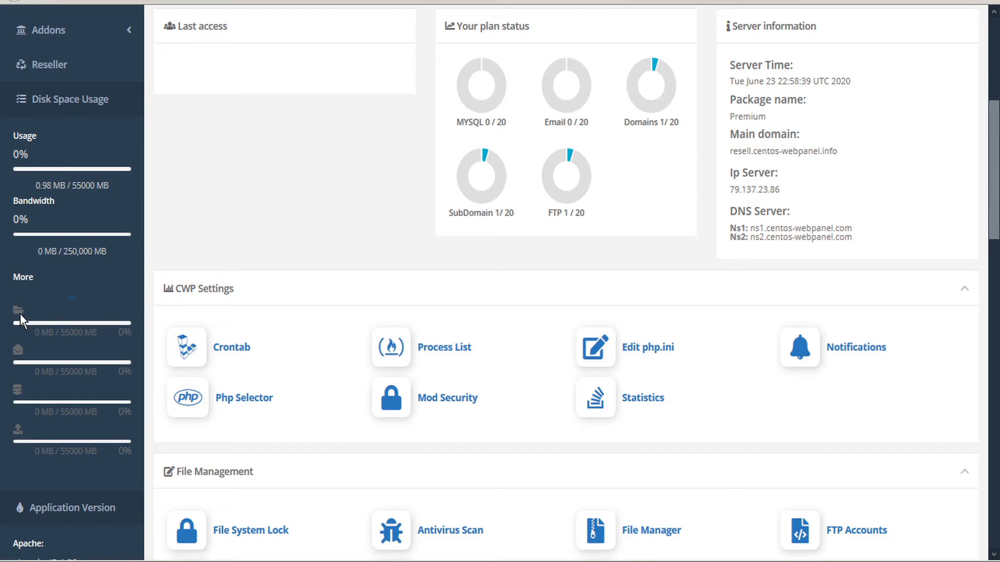
pyautogui.moveTo(24, 310)
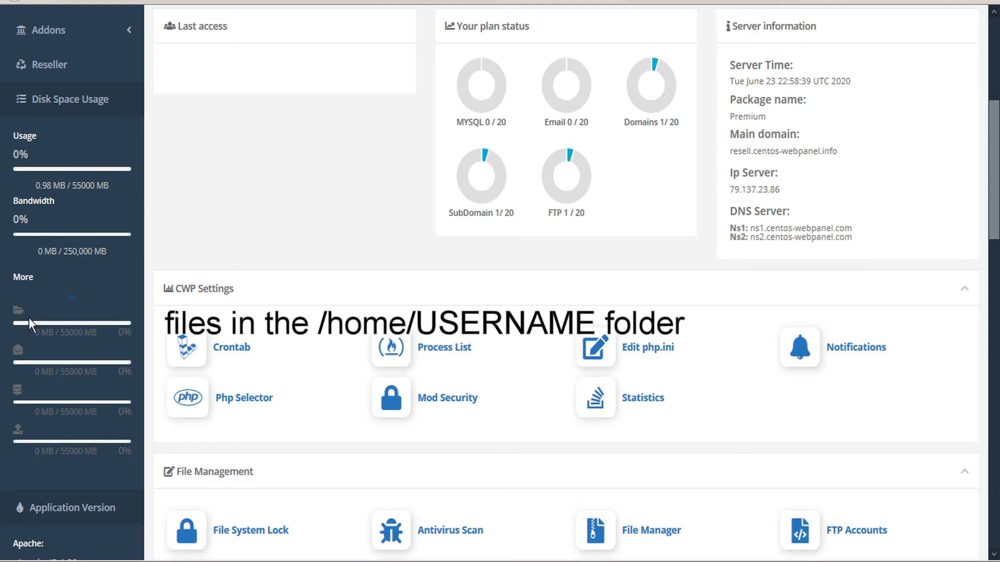
pyautogui.moveTo(88, 331)
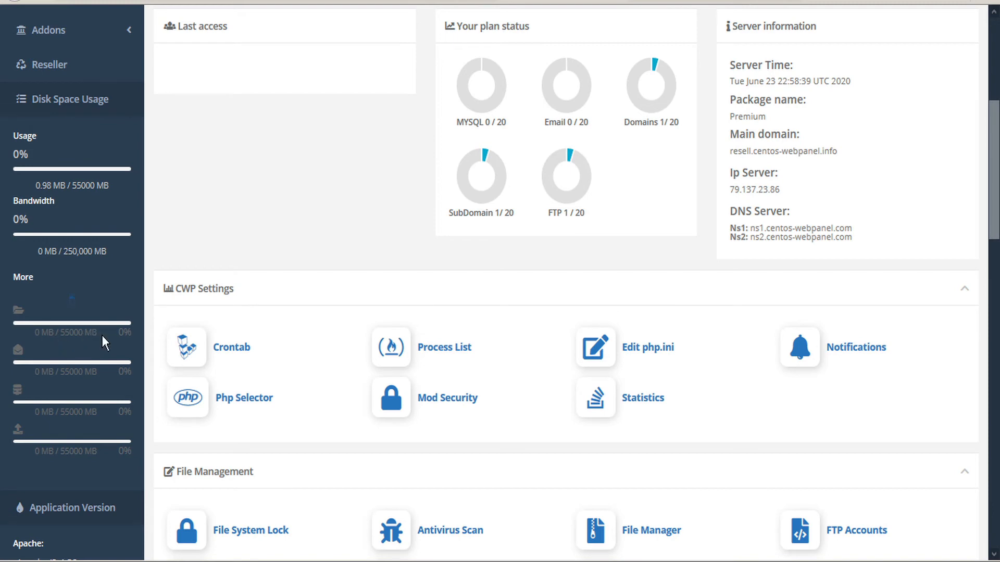
pyautogui.moveTo(19, 356)
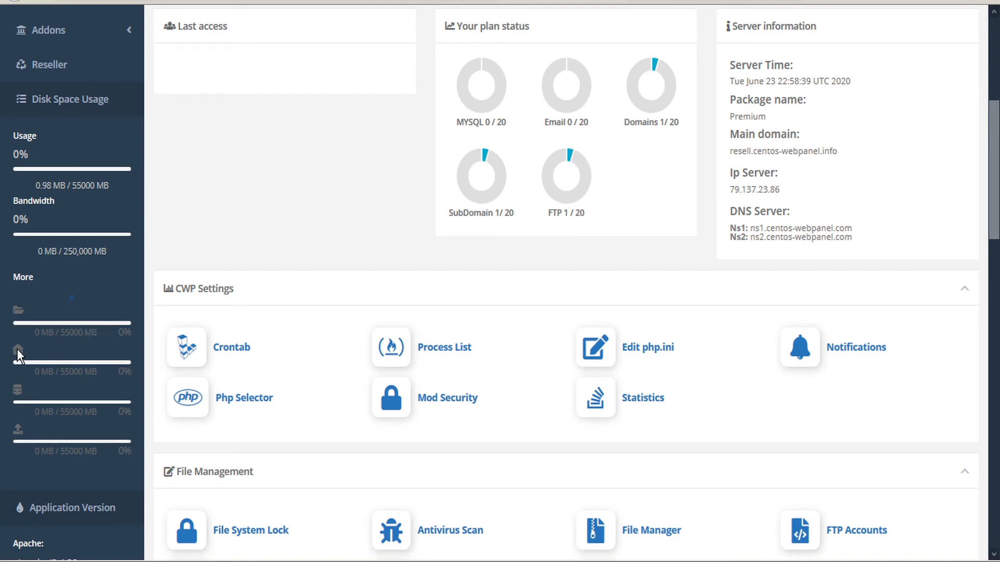
pyautogui.moveTo(38, 367)
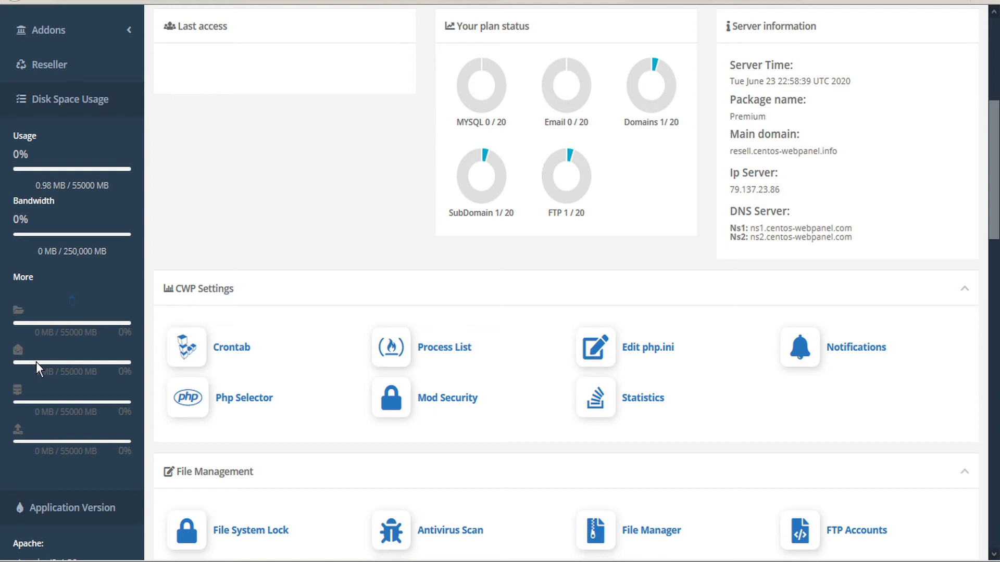
pyautogui.moveTo(127, 377)
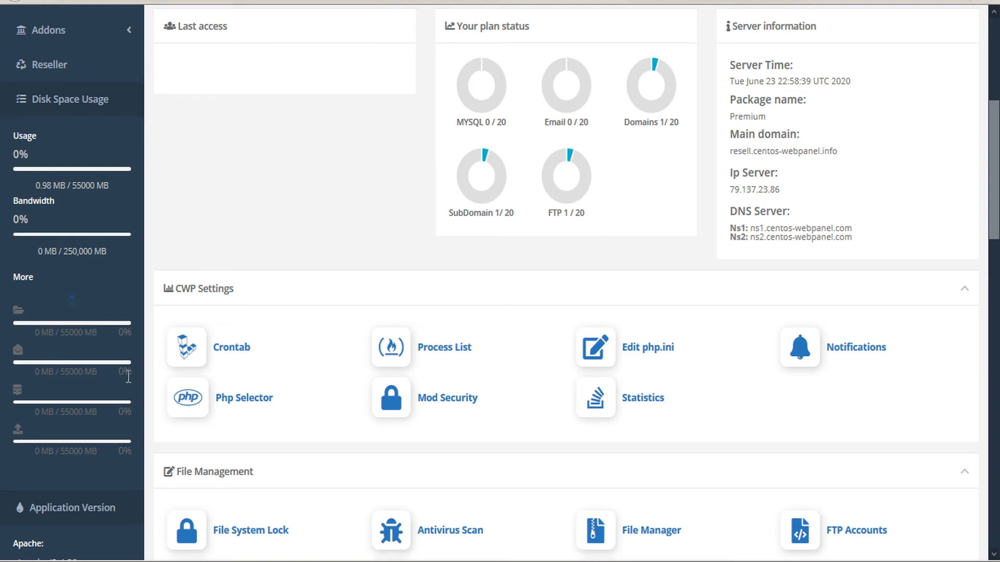
pyautogui.moveTo(53, 396)
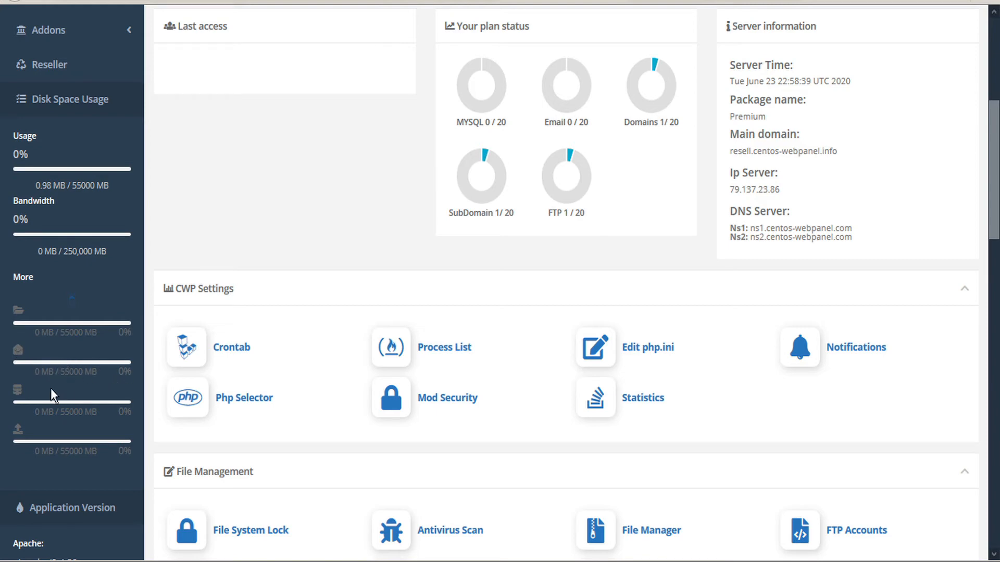
pyautogui.moveTo(27, 399)
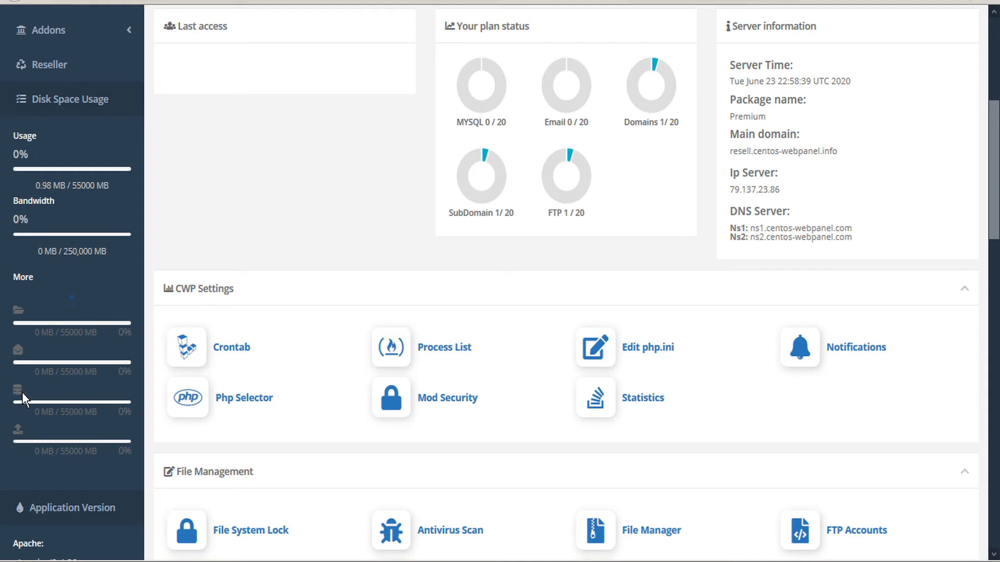
pyautogui.moveTo(33, 421)
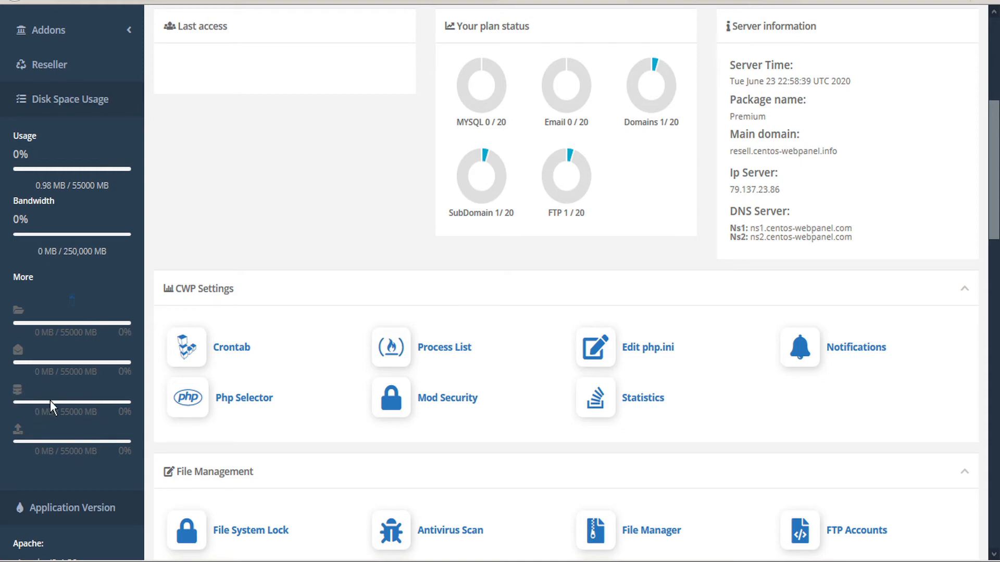
pyautogui.moveTo(106, 411)
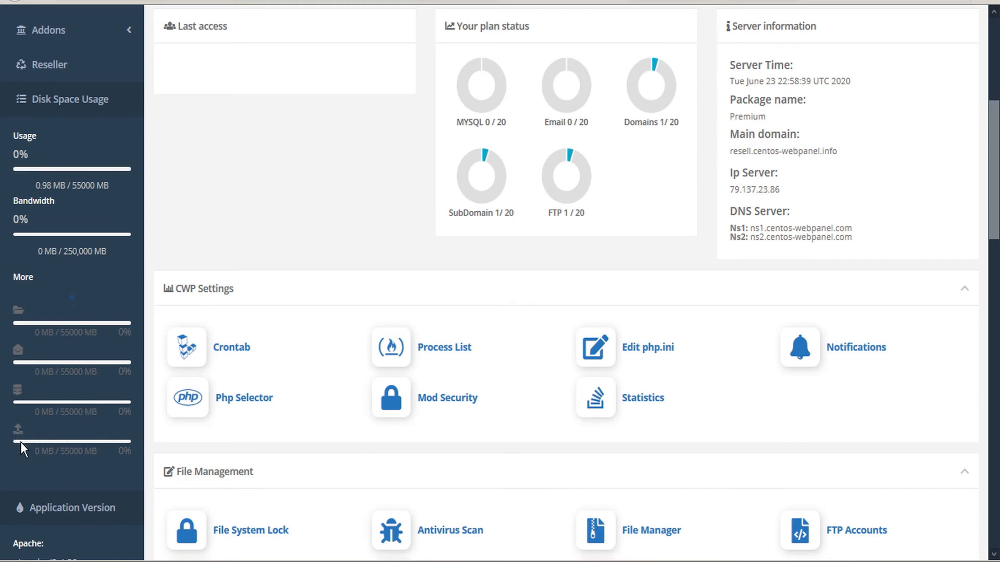
pyautogui.moveTo(80, 444)
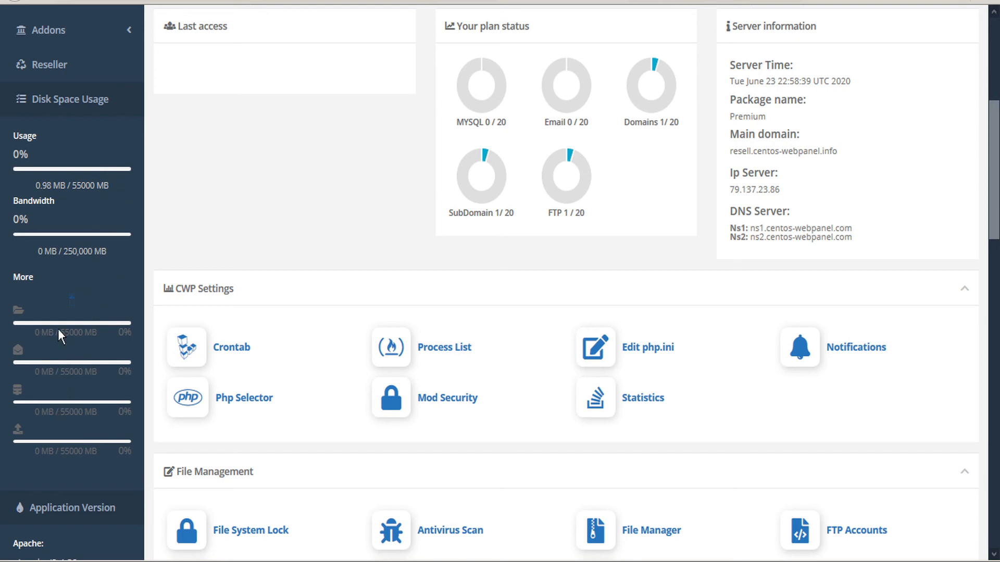
pyautogui.moveTo(75, 175)
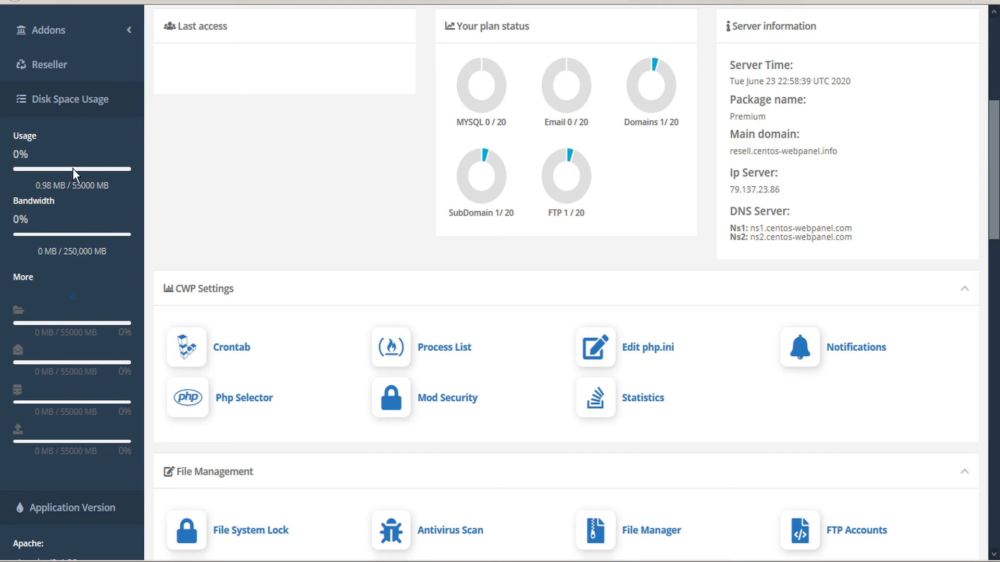